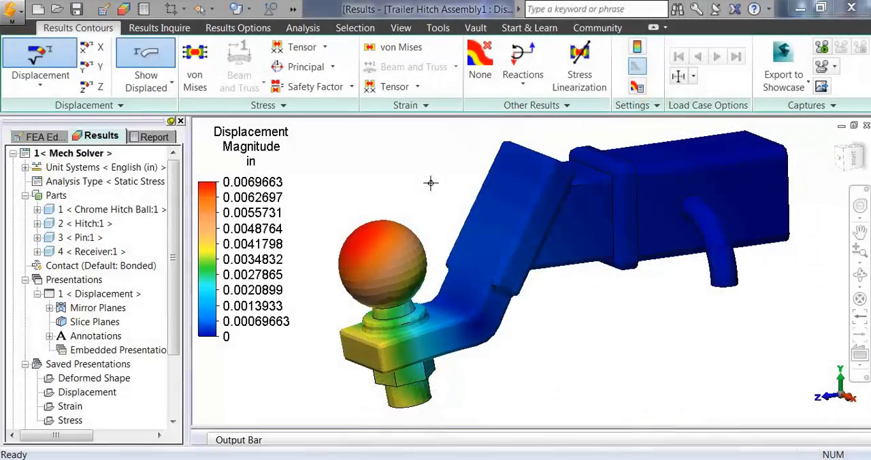
# Show the von Mises stress then strain contours, and start the Fatigue Analysis wizard
pyautogui.click(194, 61)
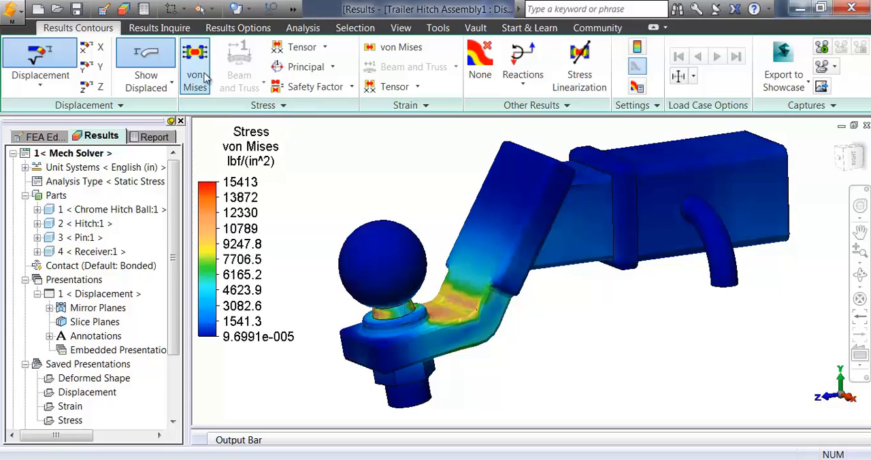
pyautogui.click(400, 46)
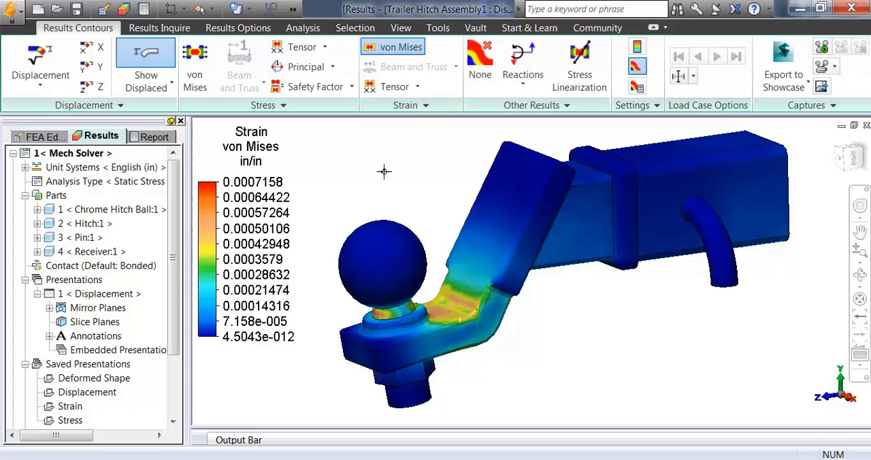
pyautogui.click(302, 27)
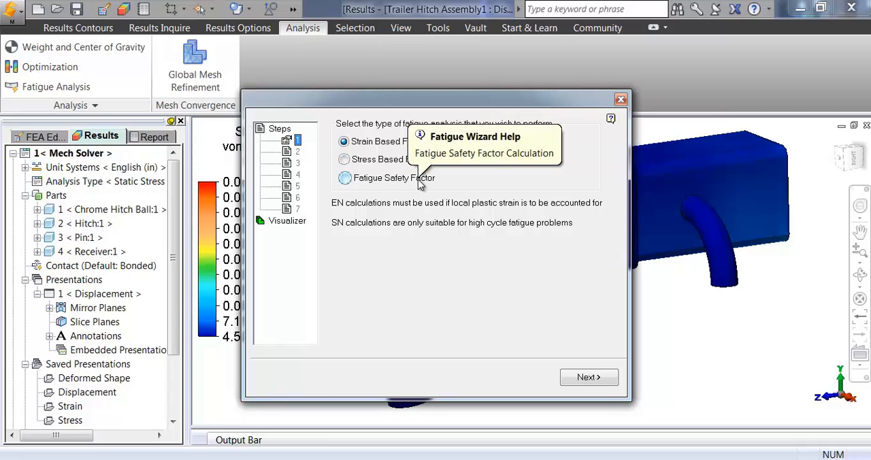
# Load steel SAE1018_209_QT from the material database and review its strain-life curve
pyautogui.click(588, 377)
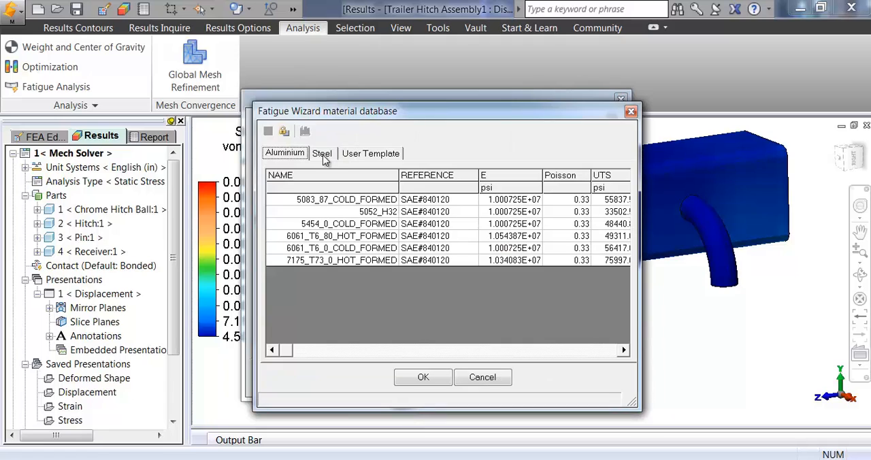
pyautogui.click(321, 152)
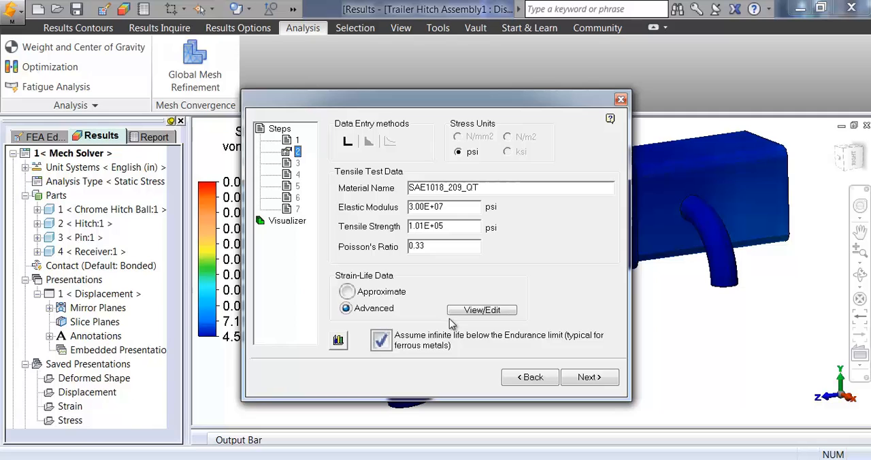
pyautogui.click(482, 311)
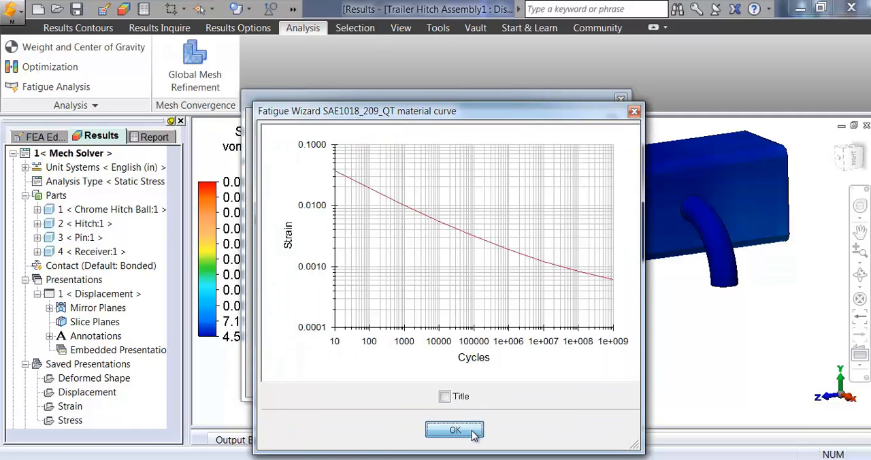
pyautogui.click(455, 430)
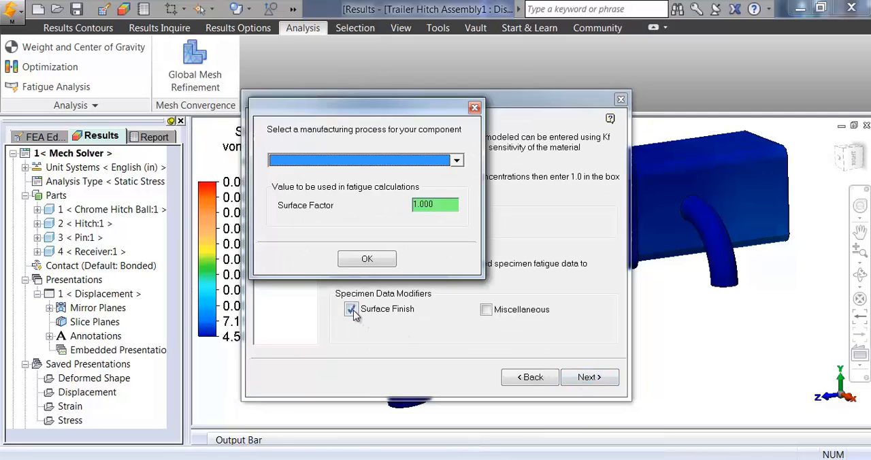
# Apply a machined surface finish with factor 0.752
pyautogui.click(458, 161)
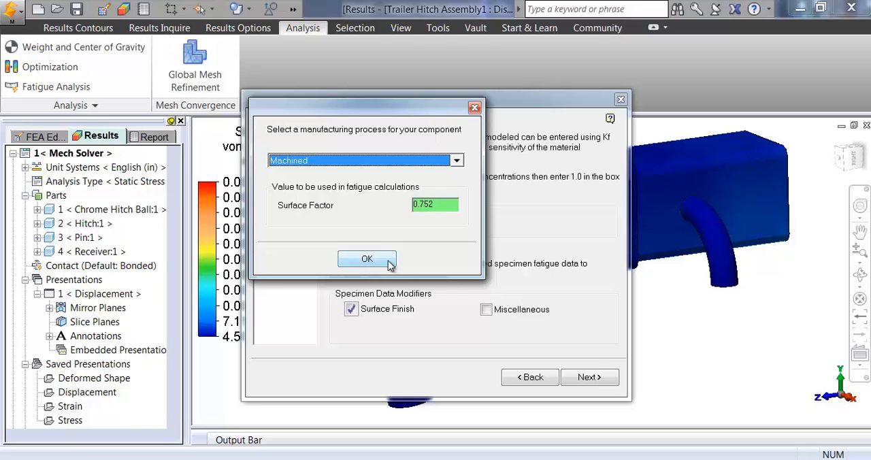
pyautogui.click(367, 260)
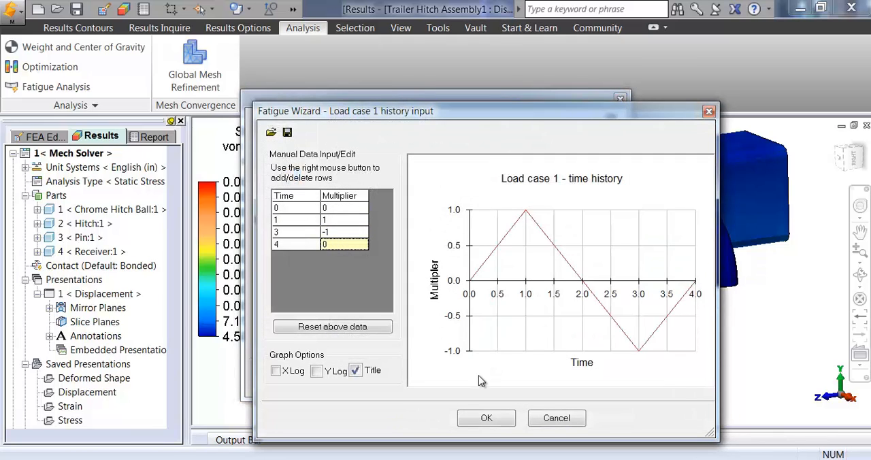
# Accept the load history, run the cycles-to-failure analysis and view the log10 life contour
pyautogui.click(486, 418)
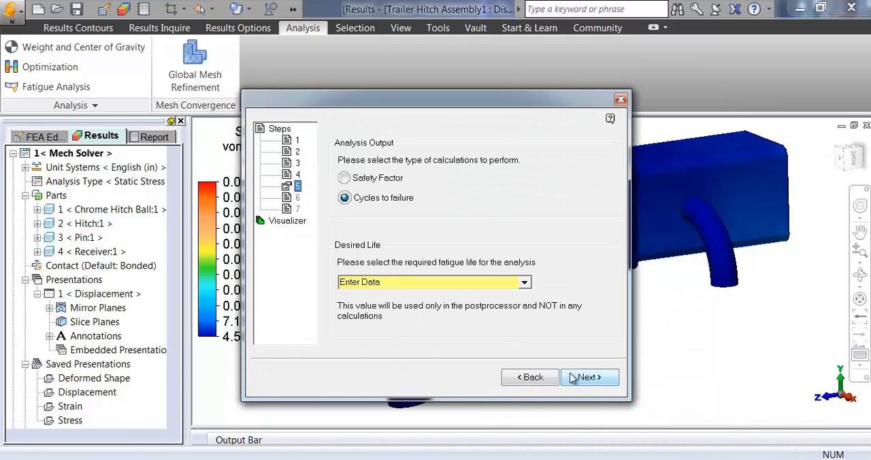
pyautogui.click(525, 282)
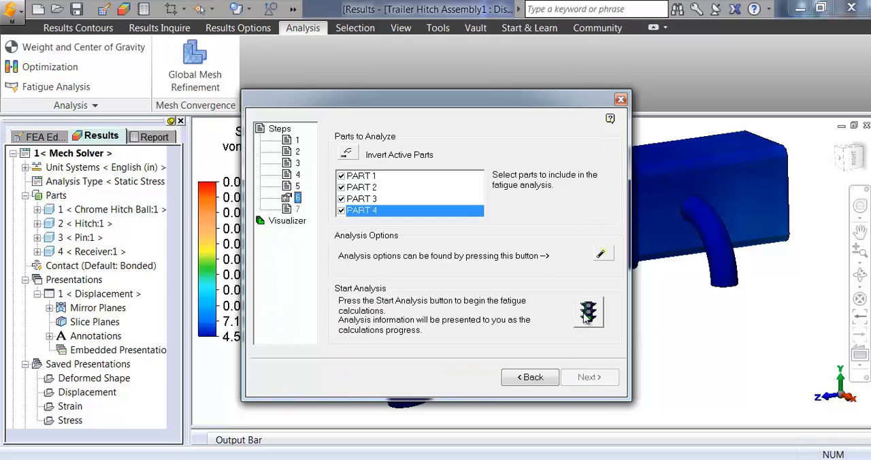
pyautogui.click(588, 314)
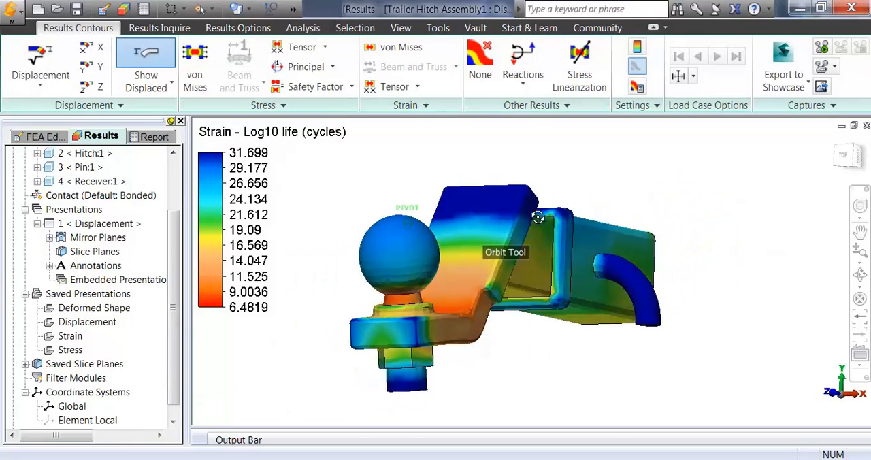
pyautogui.moveTo(538, 216); pyautogui.dragTo(446, 236)
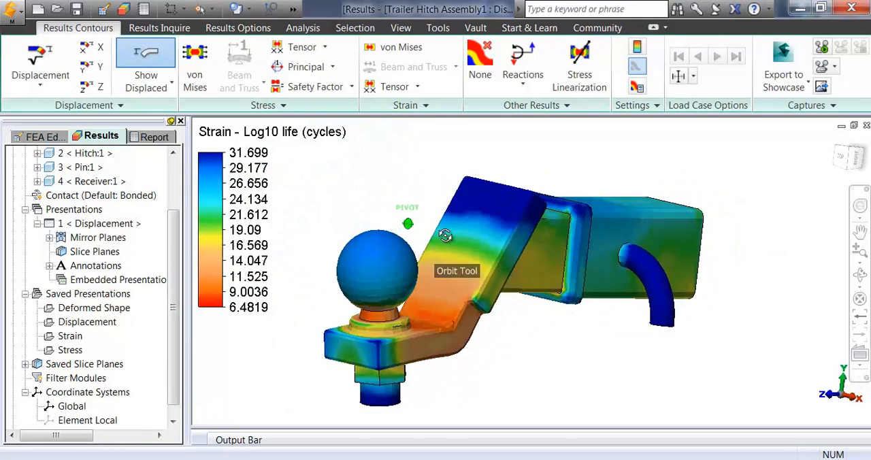